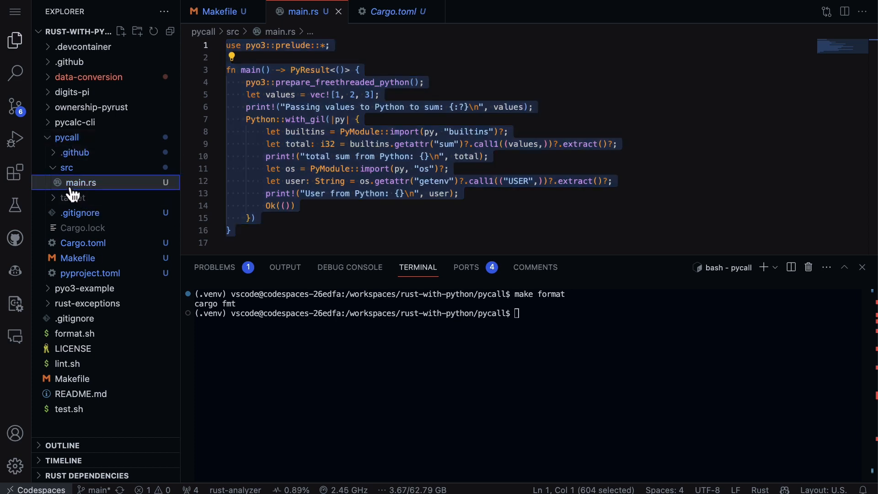
{"action": "mouse_move", "coordinate": [80, 182]}
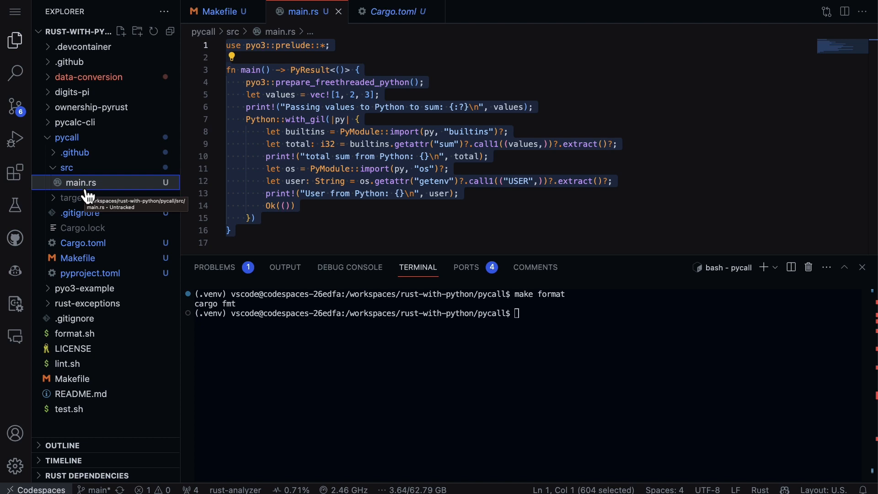
{"action": "mouse_move", "coordinate": [53, 202]}
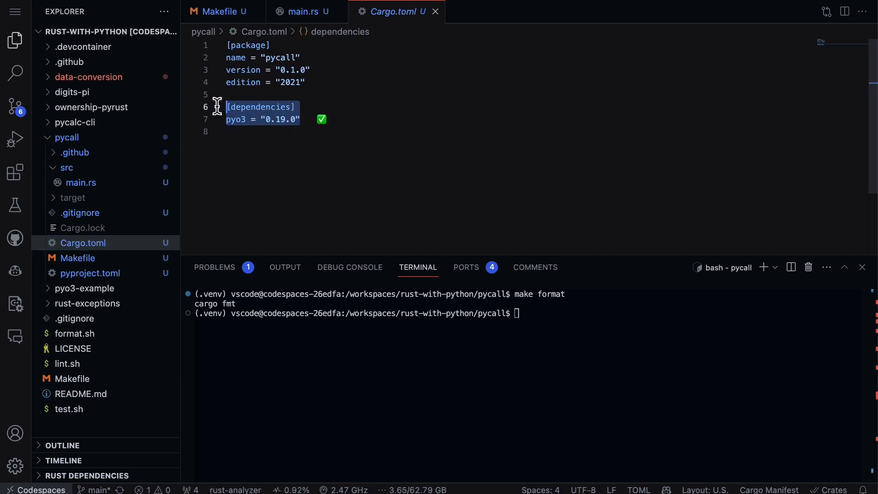
Review main.rs, highlighting the Python sum call, then move to the pycall Makefile
{"action": "left_click", "coordinate": [303, 11]}
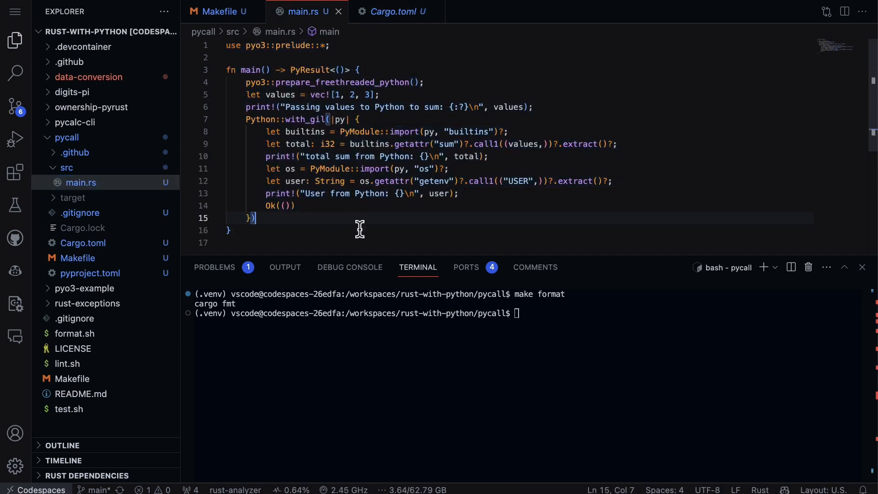
{"action": "mouse_move", "coordinate": [359, 43]}
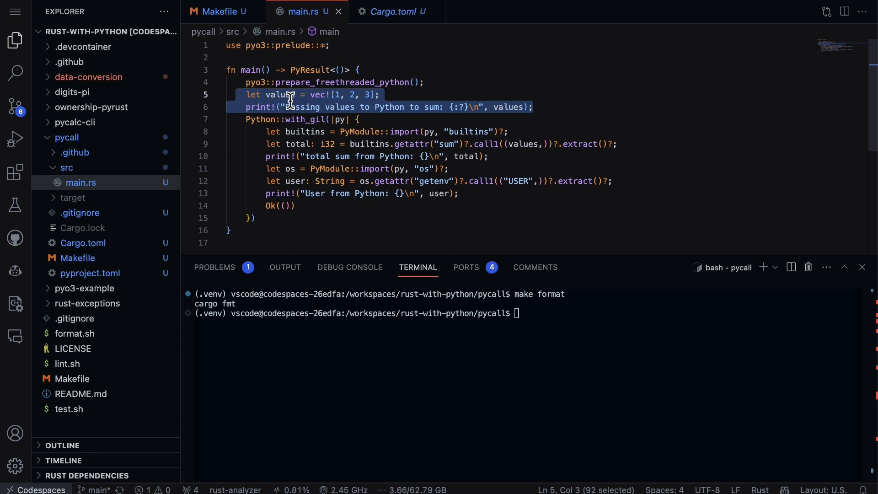
{"action": "mouse_move", "coordinate": [326, 94]}
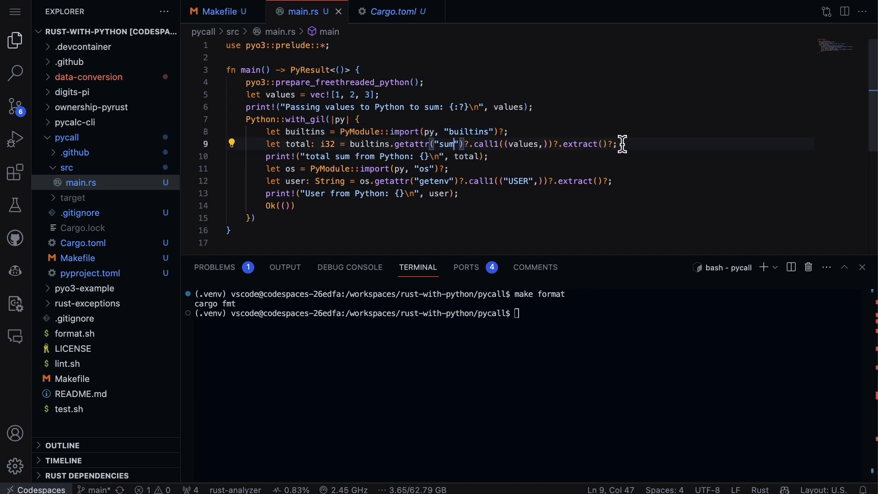
{"action": "left_click_drag", "start_coordinate": [619, 143], "coordinate": [266, 144]}
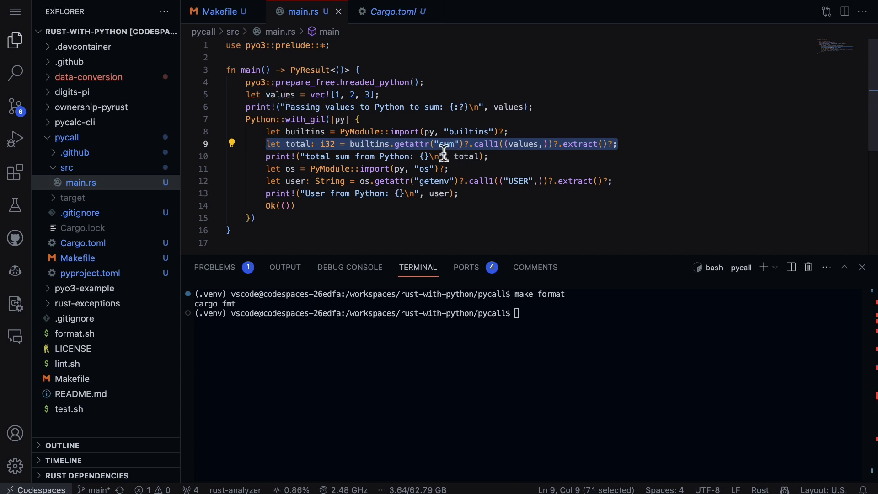
{"action": "mouse_move", "coordinate": [447, 146]}
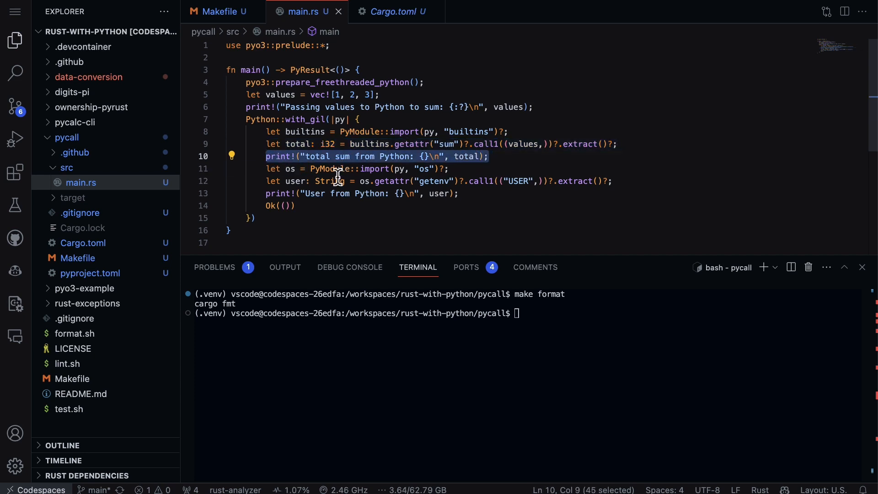
{"action": "mouse_move", "coordinate": [443, 168]}
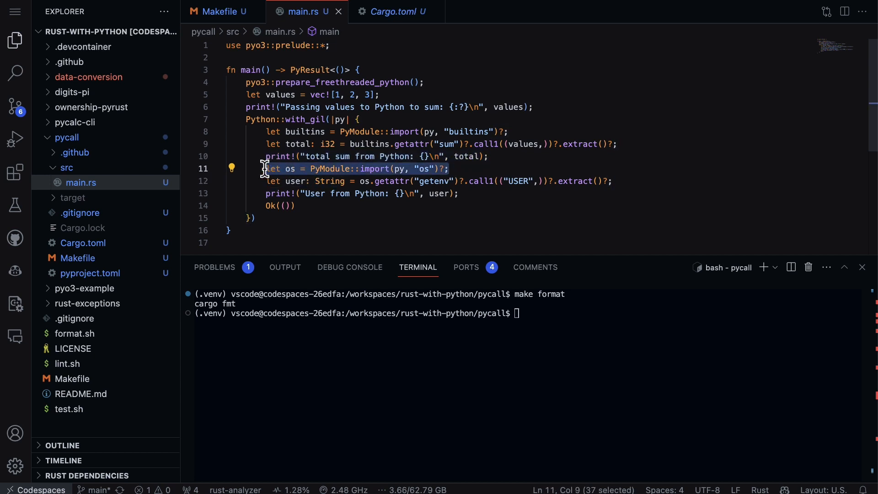
{"action": "mouse_move", "coordinate": [335, 82]}
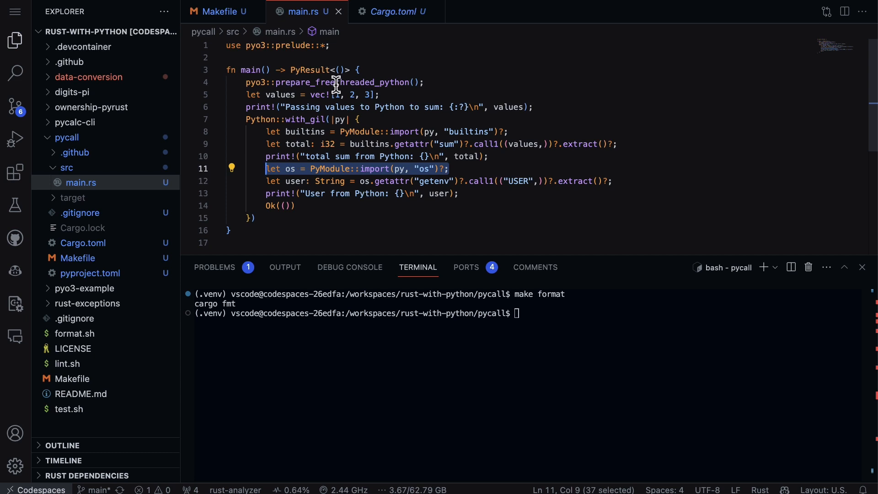
{"action": "mouse_move", "coordinate": [394, 144]}
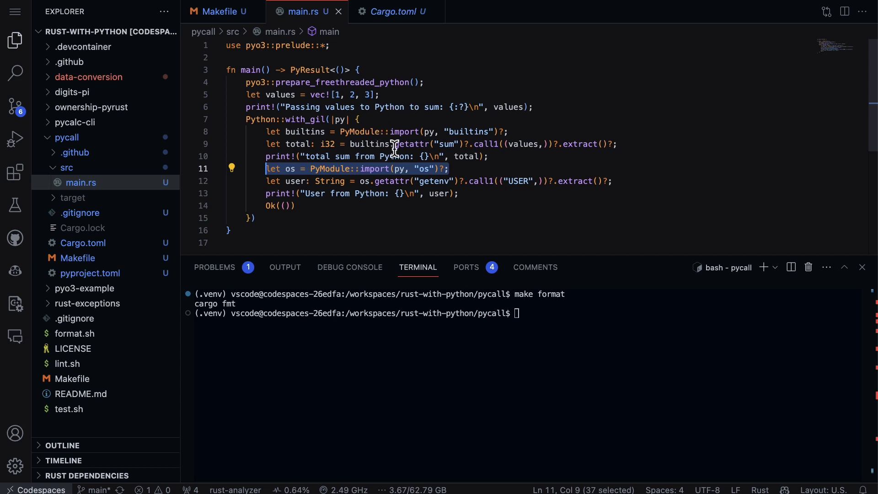
{"action": "mouse_move", "coordinate": [438, 153]}
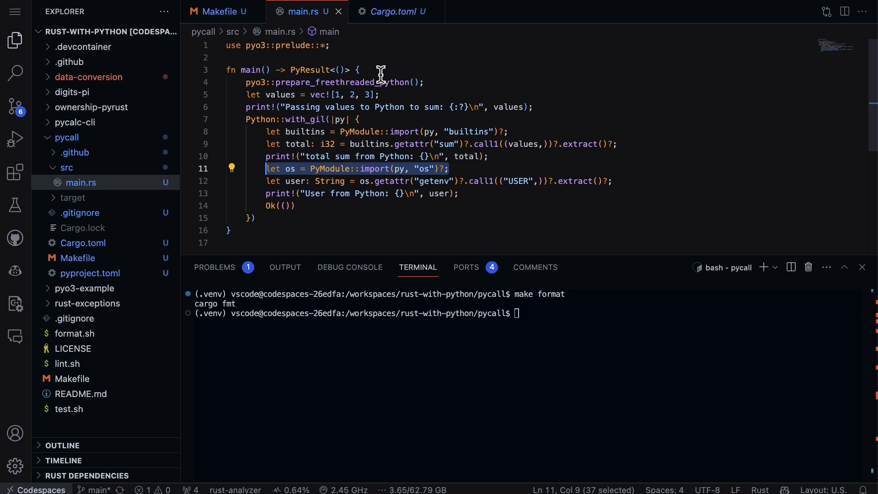
{"action": "mouse_move", "coordinate": [638, 184]}
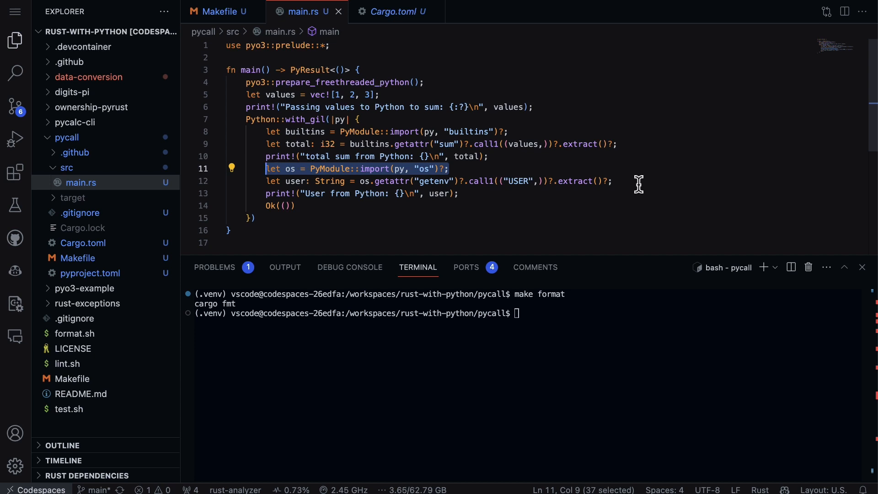
{"action": "mouse_move", "coordinate": [616, 181]}
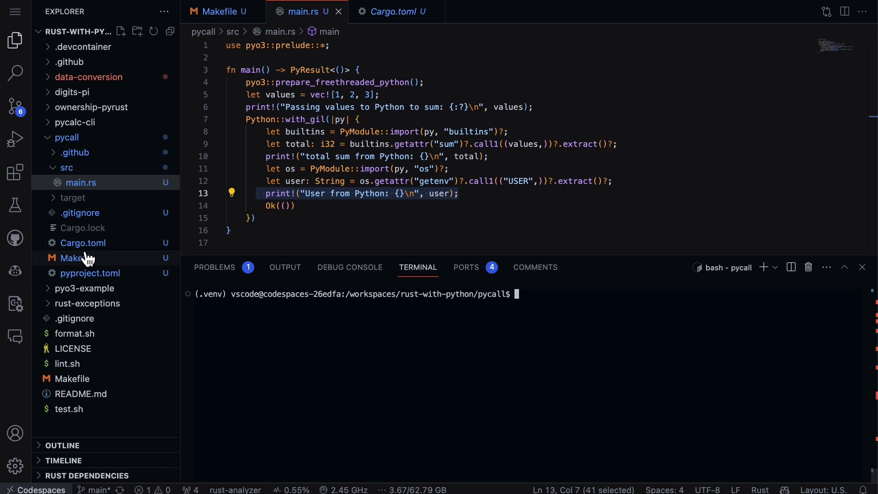
{"action": "left_click", "coordinate": [76, 257]}
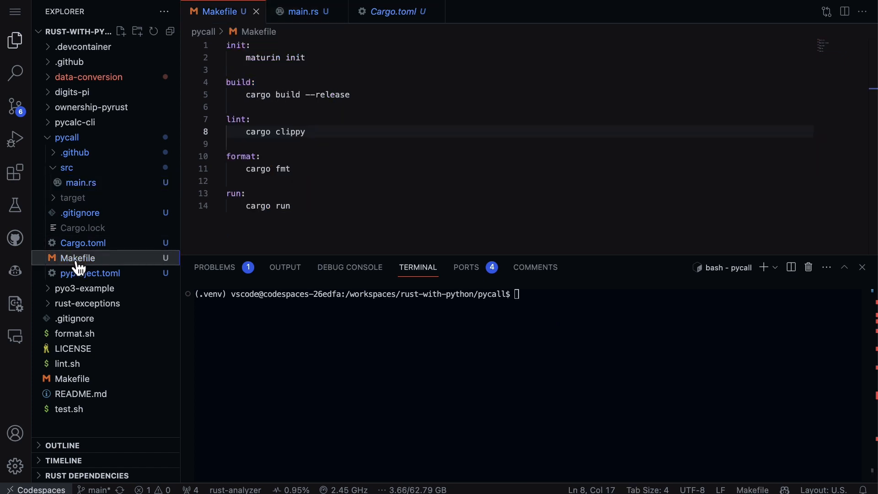
{"action": "mouse_move", "coordinate": [241, 110]}
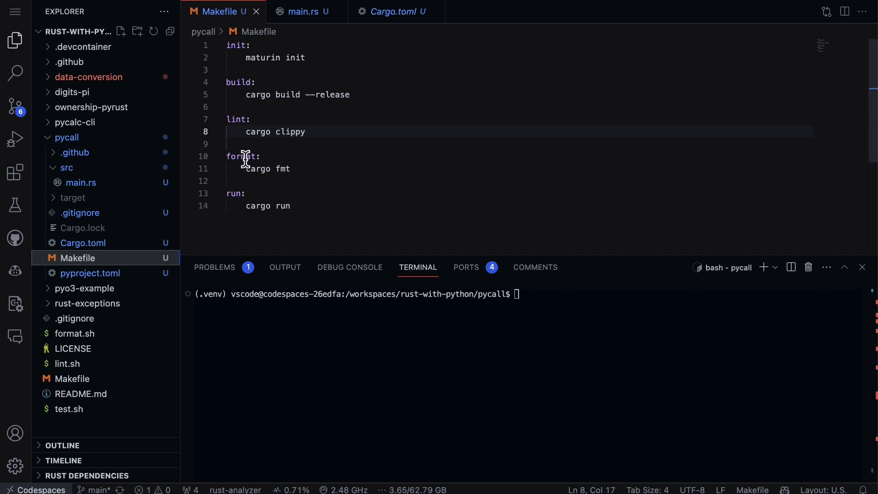
Highlight the lint target in the pycall Makefile
{"action": "left_click_drag", "start_coordinate": [286, 94], "coordinate": [351, 95]}
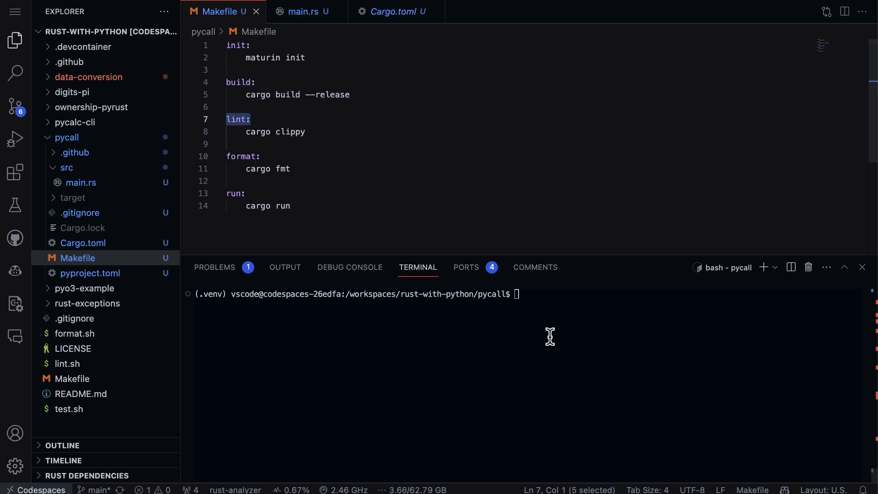
{"action": "type", "text": "make li"}
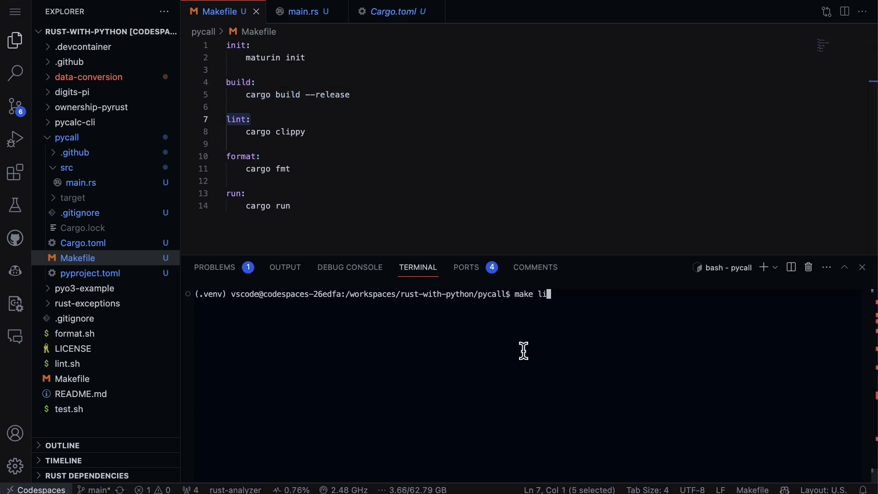
{"action": "key", "text": "Enter"}
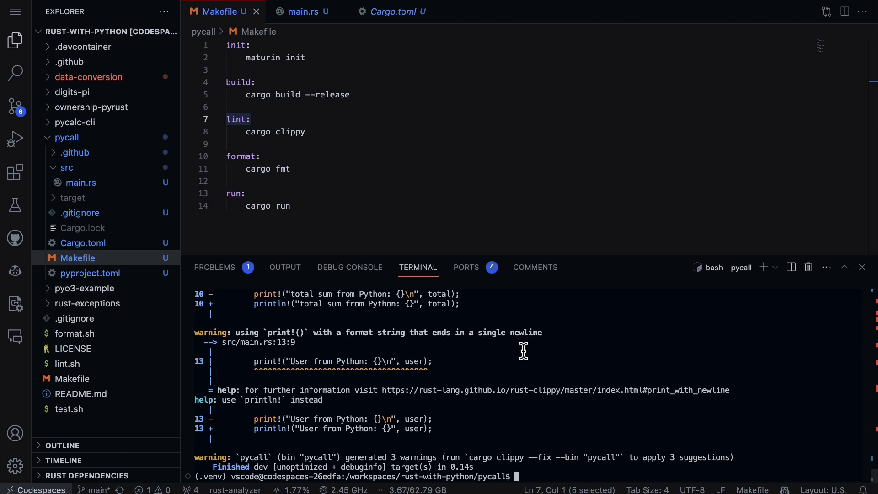
{"action": "mouse_move", "coordinate": [225, 467]}
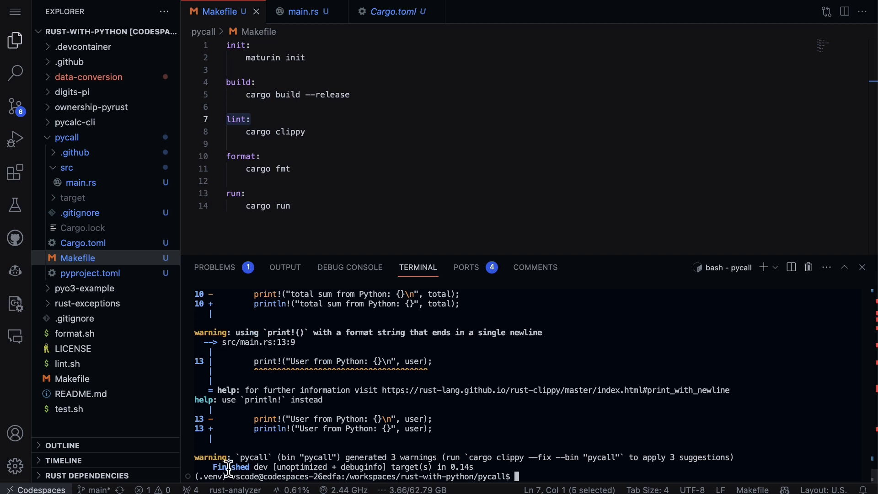
{"action": "mouse_move", "coordinate": [285, 390]}
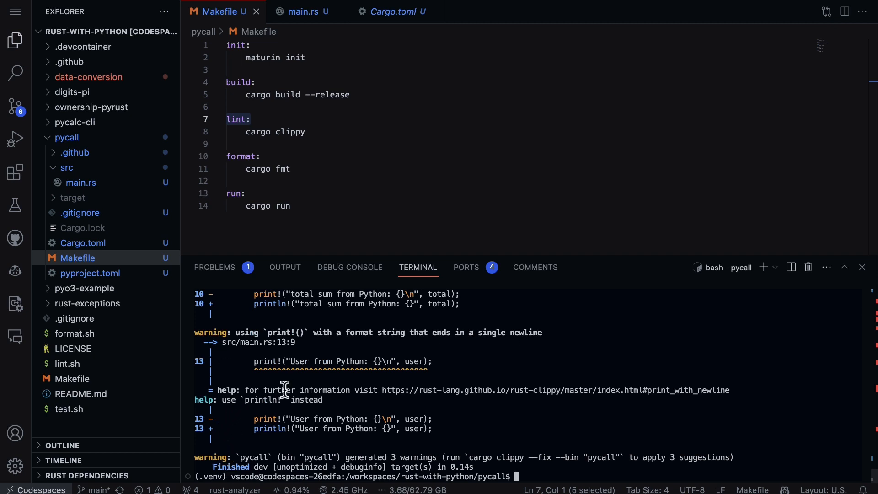
{"action": "mouse_move", "coordinate": [344, 387]}
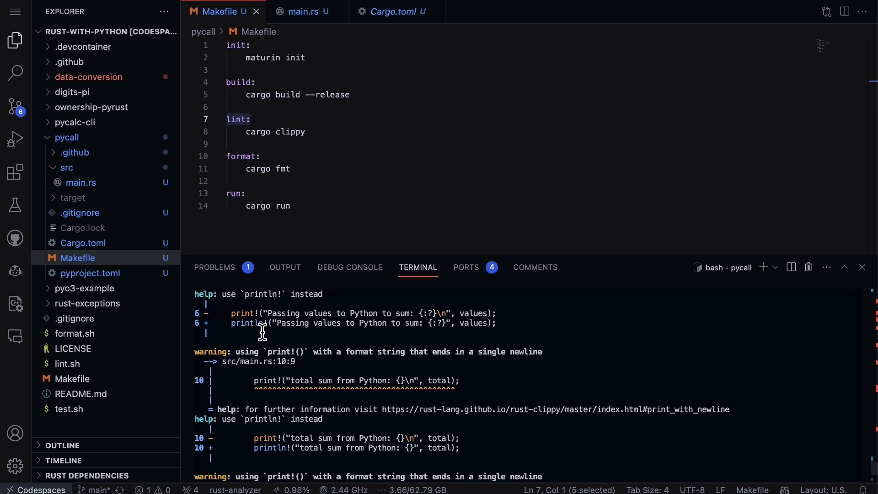
{"action": "mouse_move", "coordinate": [258, 312]}
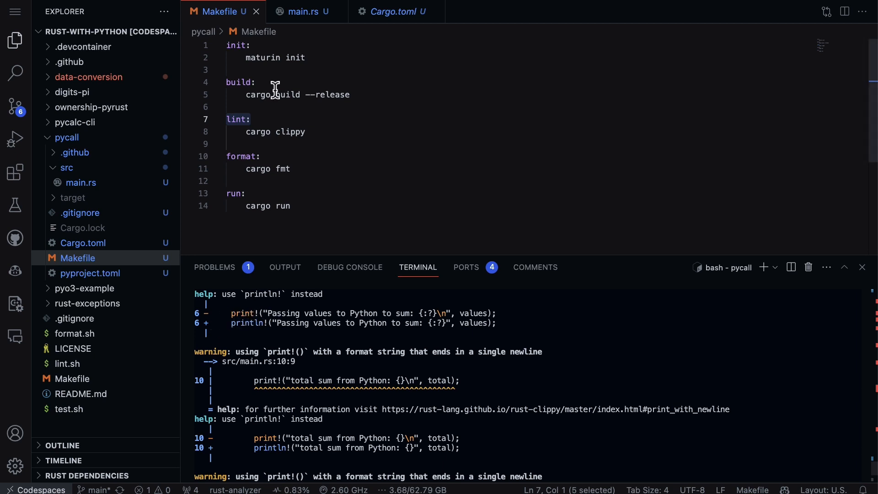
Change the three print! calls in main.rs to println! and enter make lint
{"action": "left_click", "coordinate": [302, 11]}
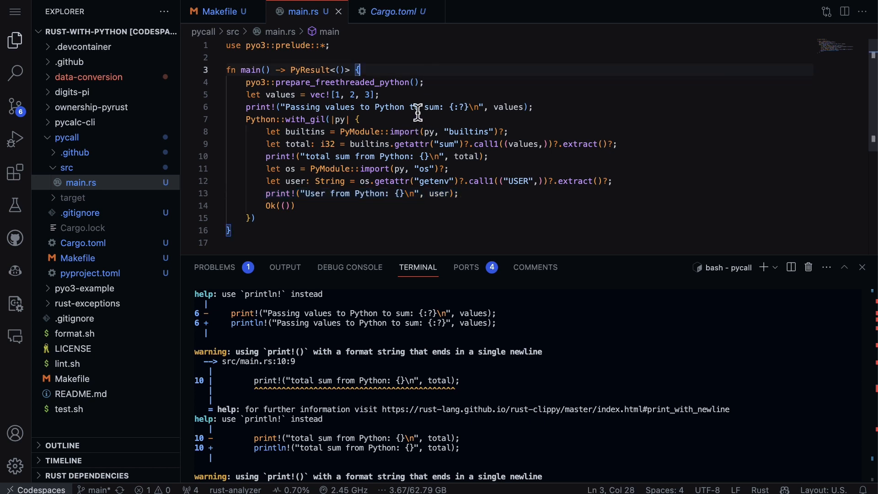
{"action": "mouse_move", "coordinate": [302, 106]}
{"action": "type", "text": "ln"}
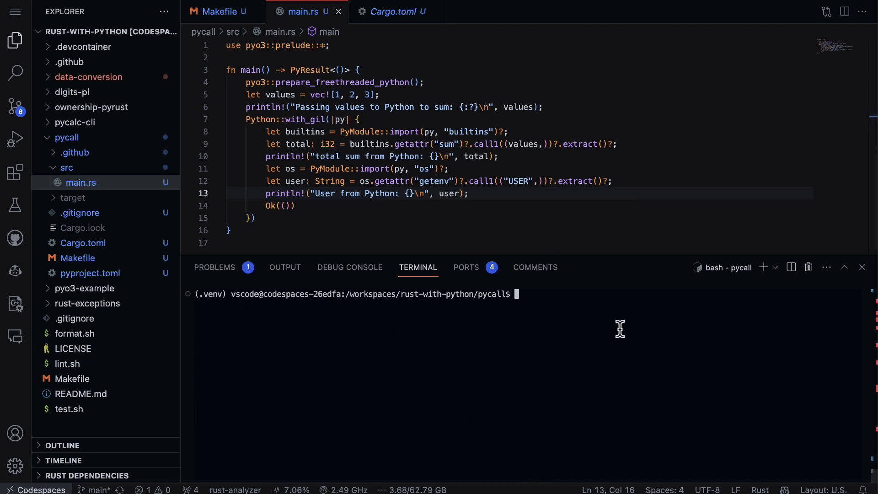
{"action": "type", "text": "make lint"}
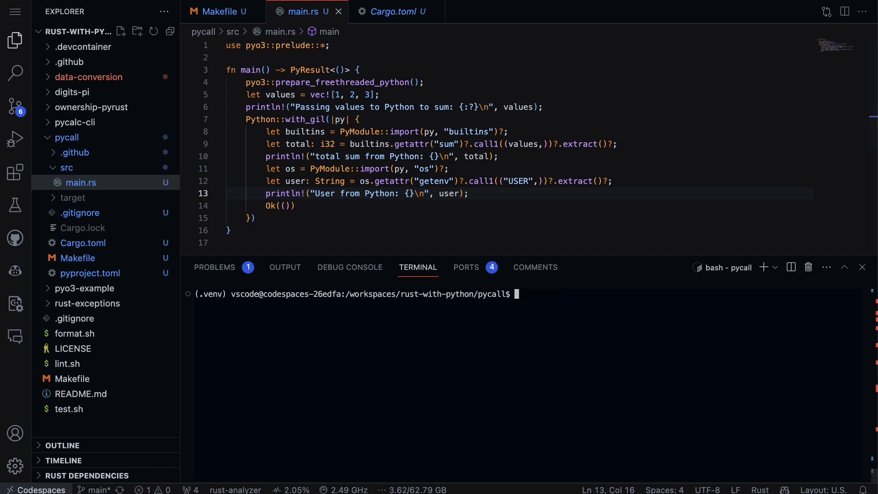
Run make format so cargo fmt reflows main.rs with blank lines between blocks
{"action": "left_click", "coordinate": [219, 11]}
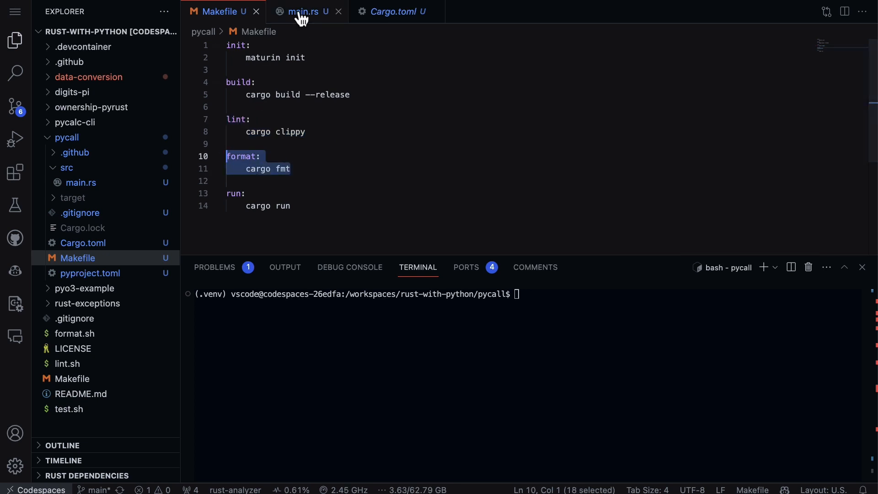
{"action": "left_click", "coordinate": [301, 11]}
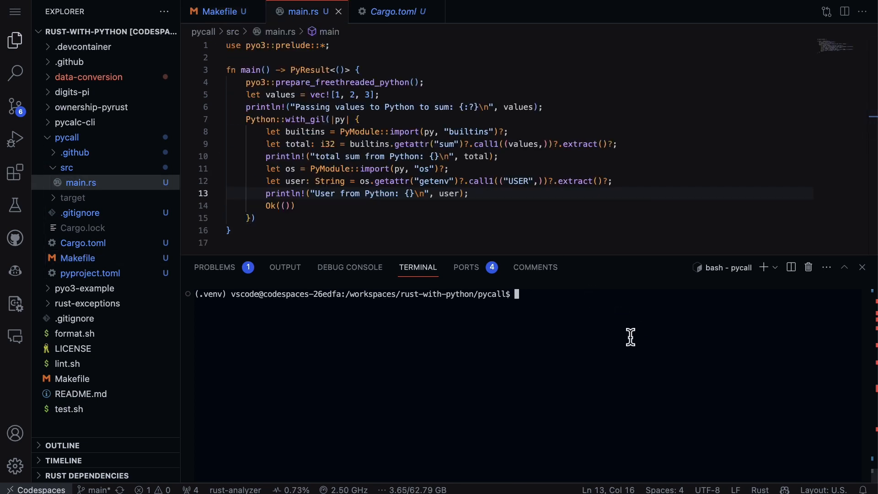
{"action": "type", "text": "make format"}
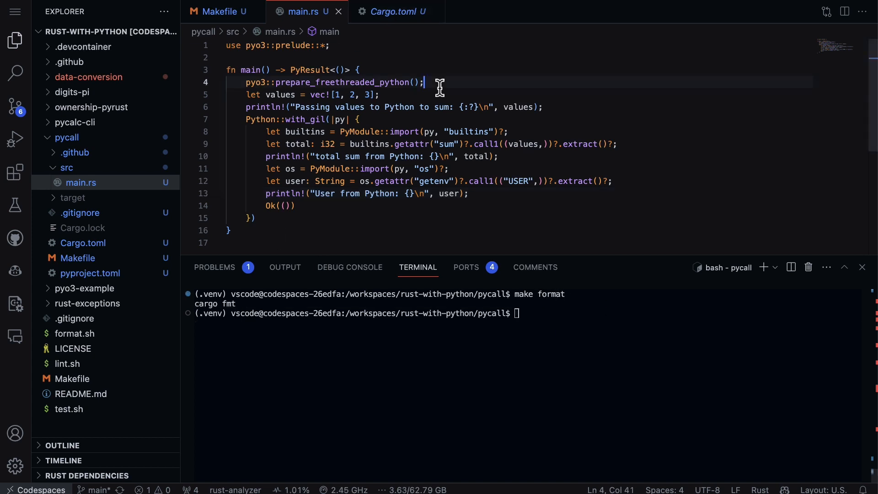
{"action": "key", "text": "Enter"}
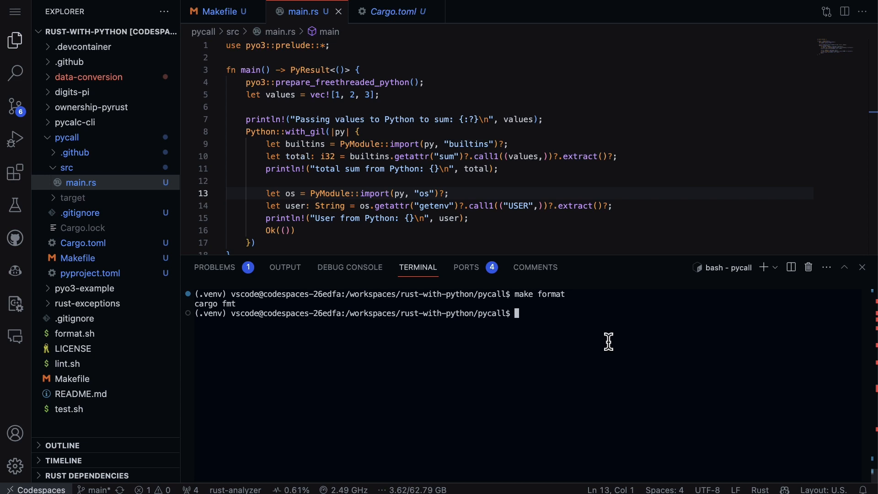
{"action": "mouse_move", "coordinate": [631, 119]}
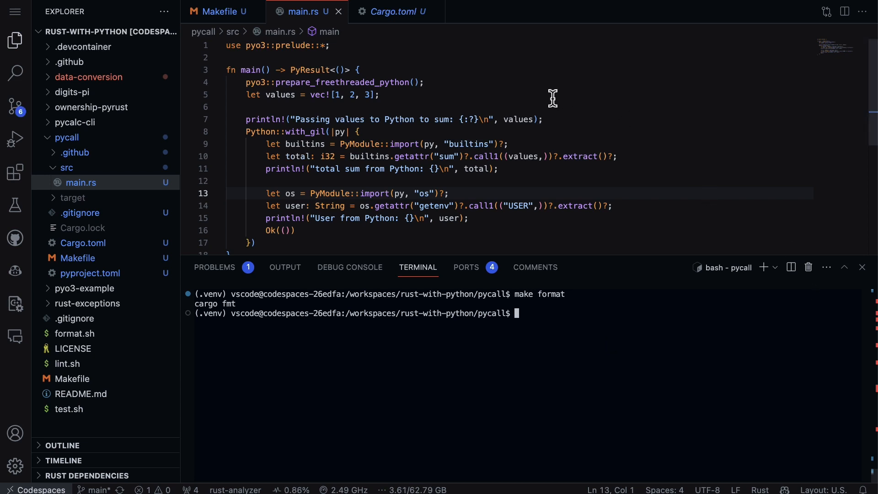
Check the Makefile run target and run cargo run, printing sum 6 and user vscode
{"action": "left_click", "coordinate": [219, 11]}
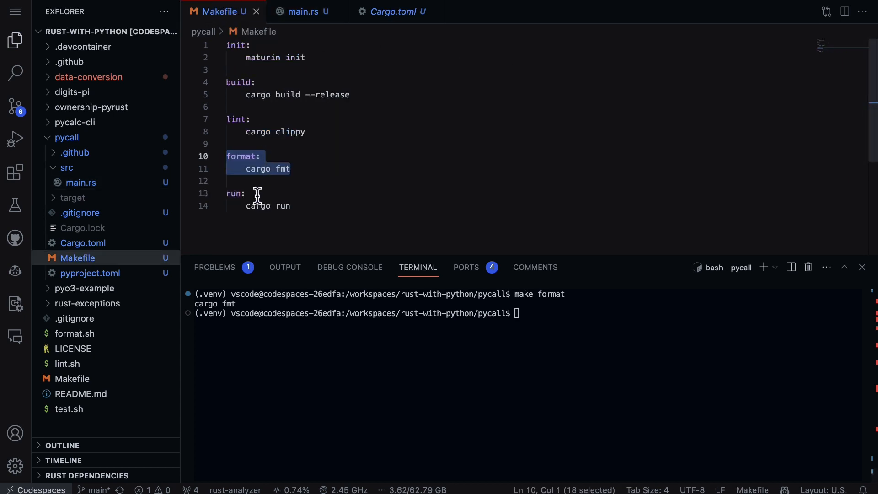
{"action": "left_click", "coordinate": [235, 193]}
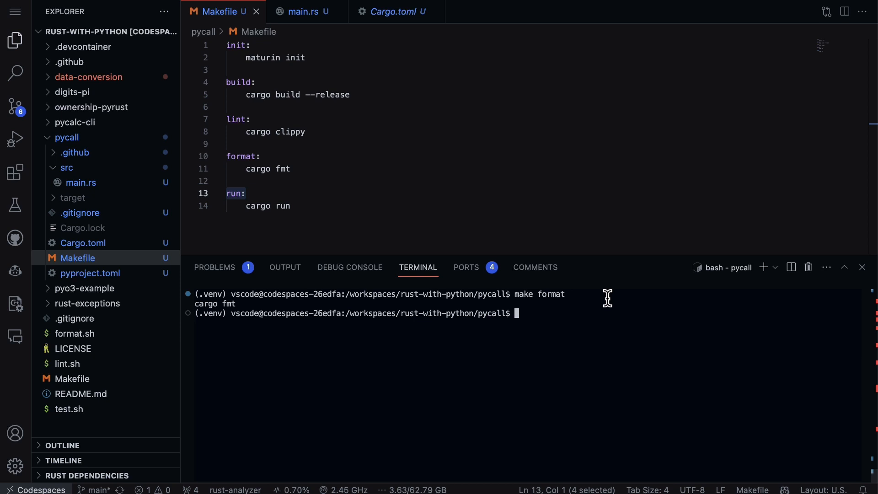
{"action": "type", "text": "cargo run"}
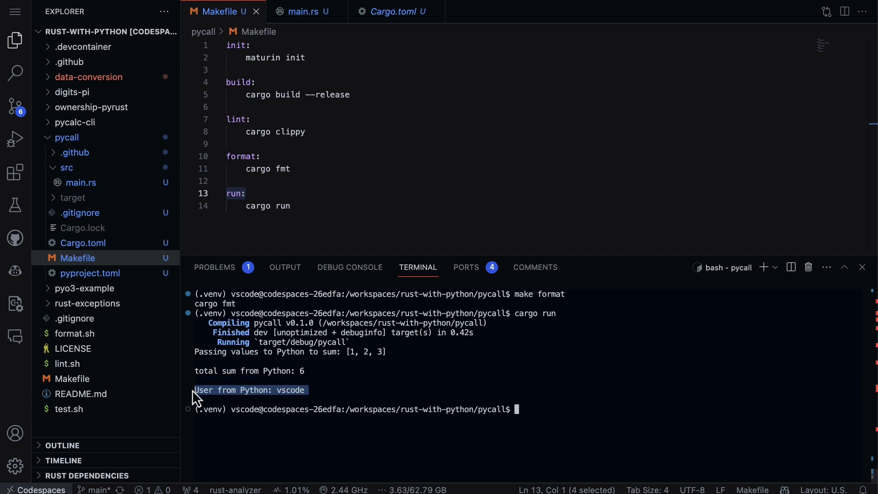
{"action": "mouse_move", "coordinate": [320, 386]}
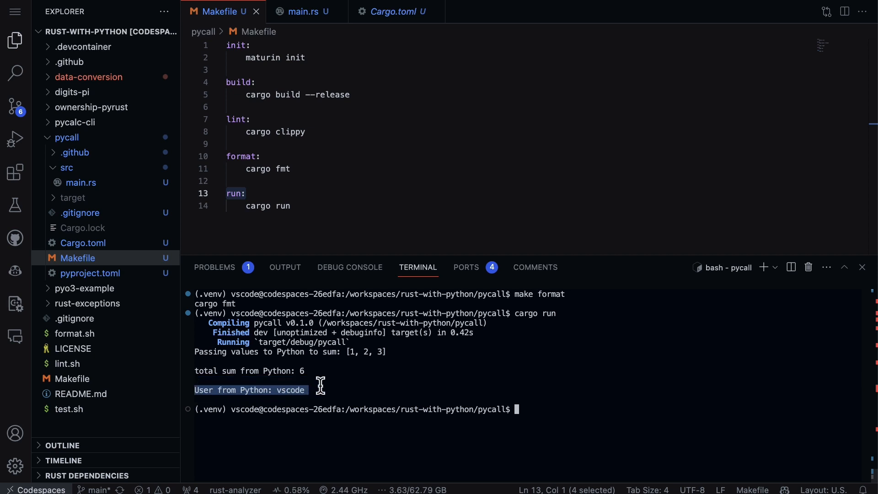